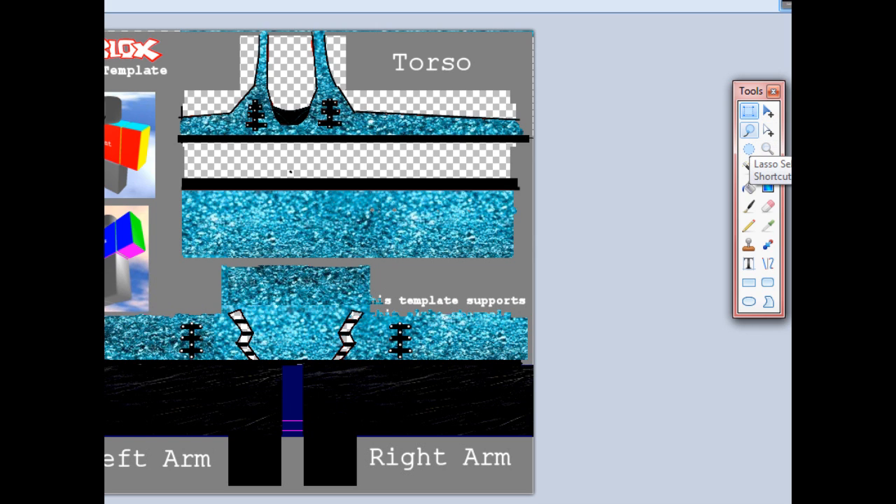
pyautogui.moveTo(747, 148)
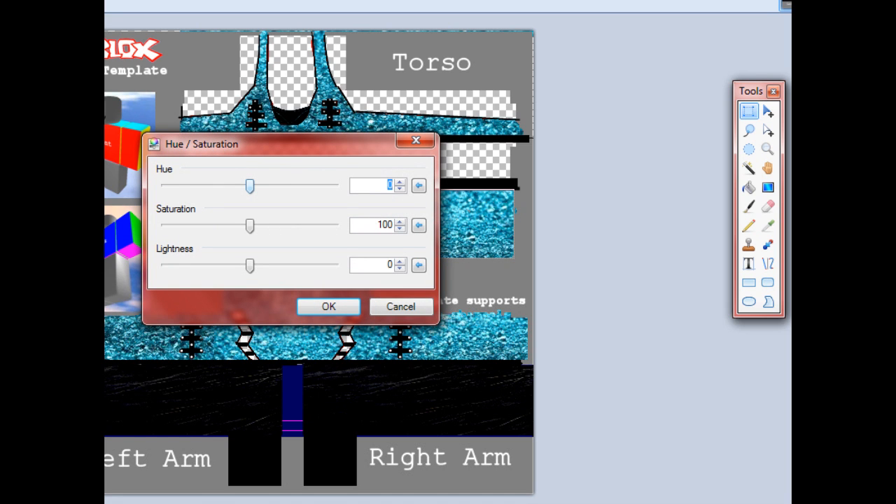
# Step: Sweep the Hue slider through purple, red, yellow-green and gold, settling at about -78 for bright green
pyautogui.moveTo(249, 184); pyautogui.dragTo(280, 185)
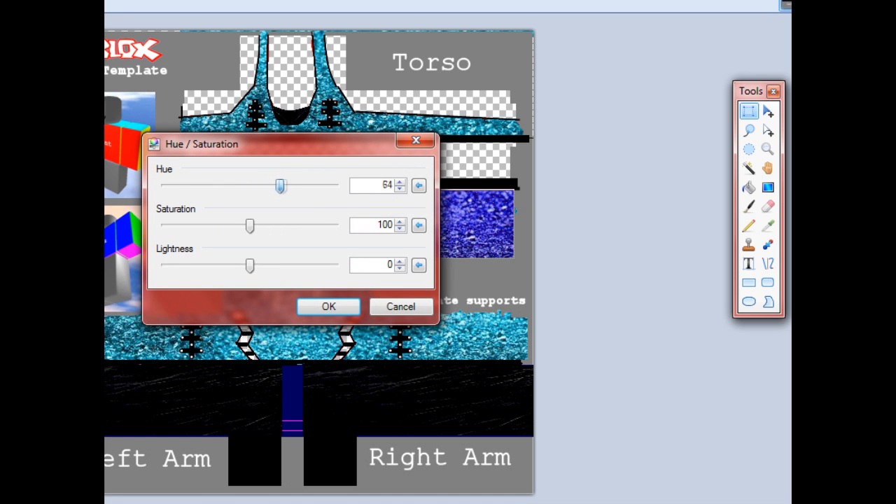
pyautogui.moveTo(280, 185); pyautogui.dragTo(333, 185)
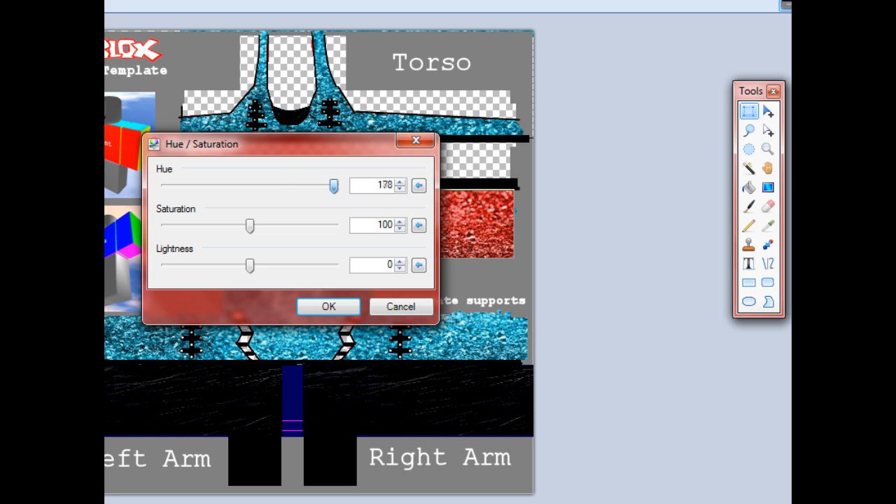
pyautogui.moveTo(333, 185); pyautogui.dragTo(247, 185)
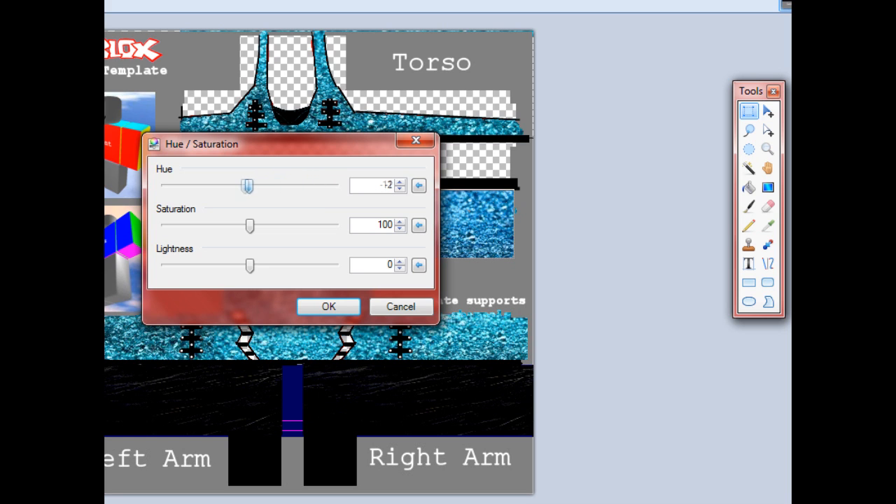
pyautogui.moveTo(247, 184); pyautogui.dragTo(189, 185)
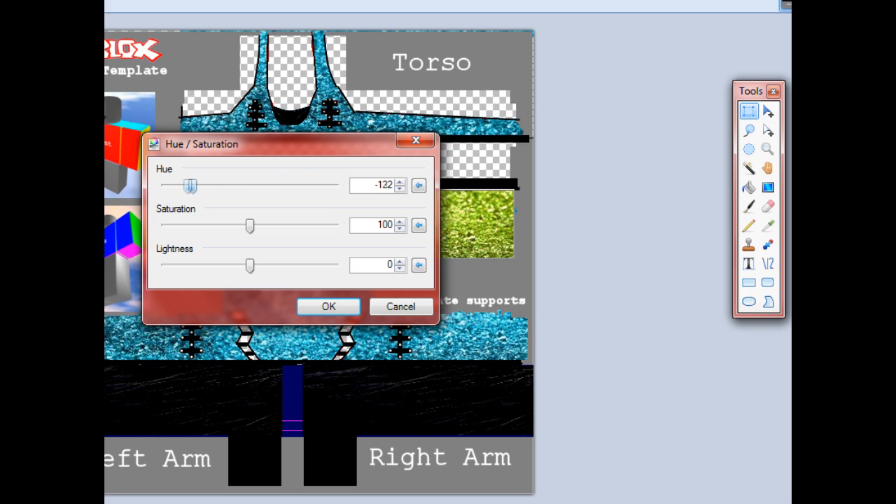
pyautogui.moveTo(190, 185); pyautogui.dragTo(182, 184)
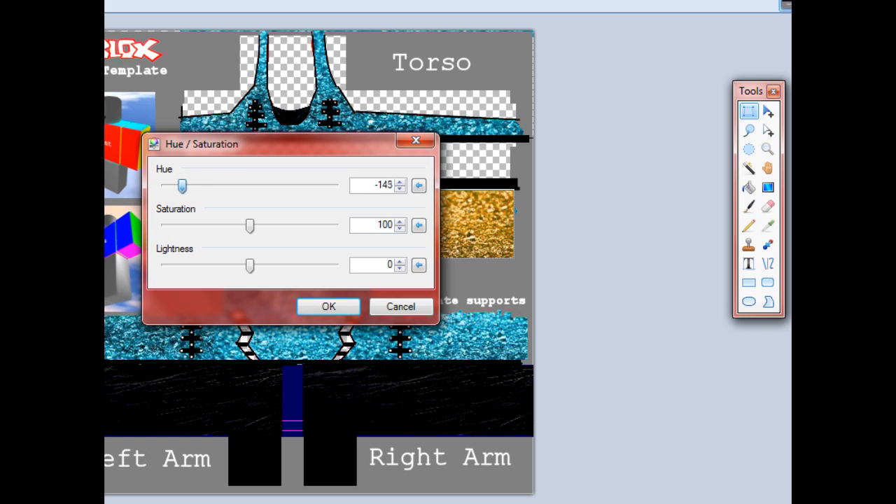
pyautogui.moveTo(182, 185); pyautogui.dragTo(213, 185)
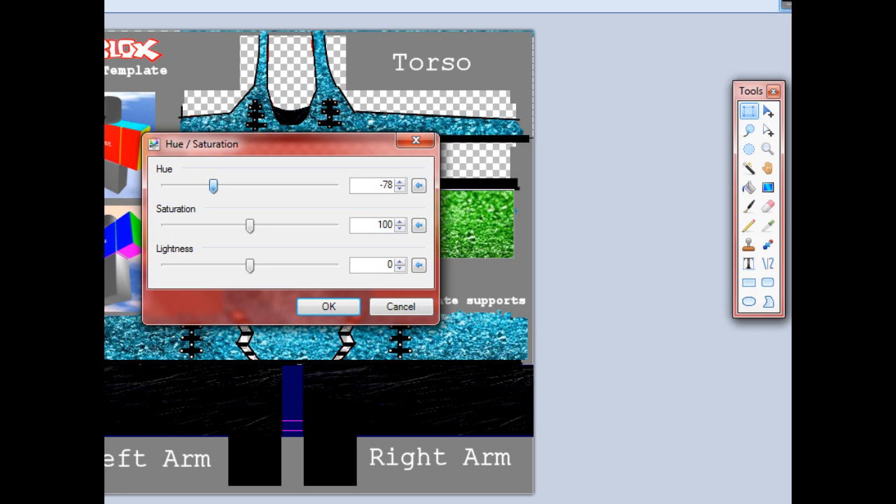